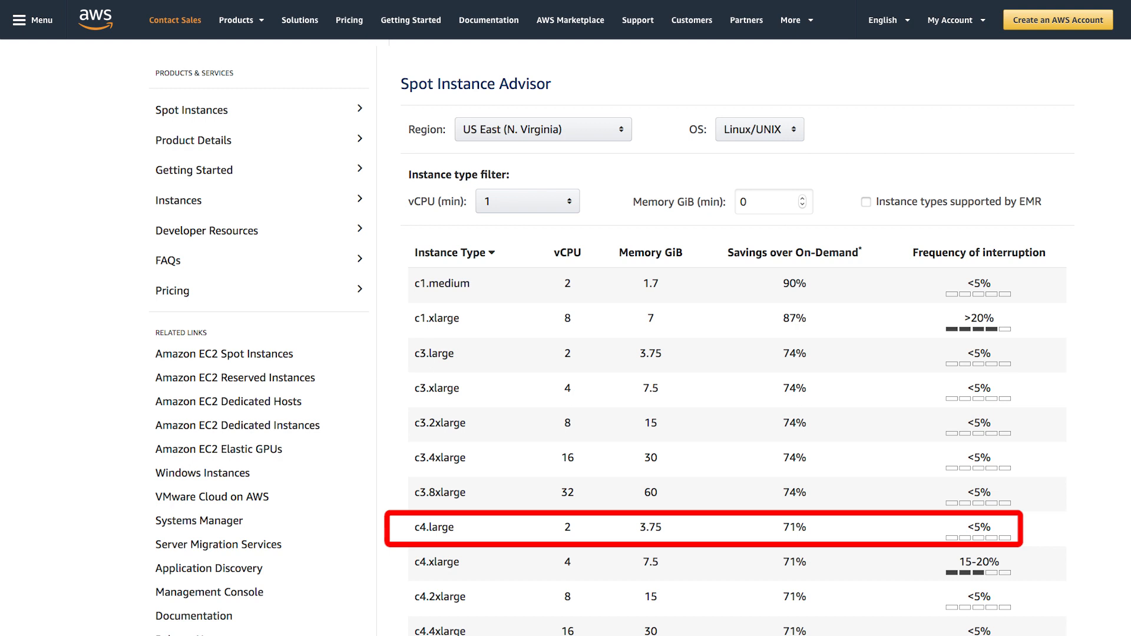
{"action": "scroll", "scroll_direction": "down", "scroll_amount": 3}
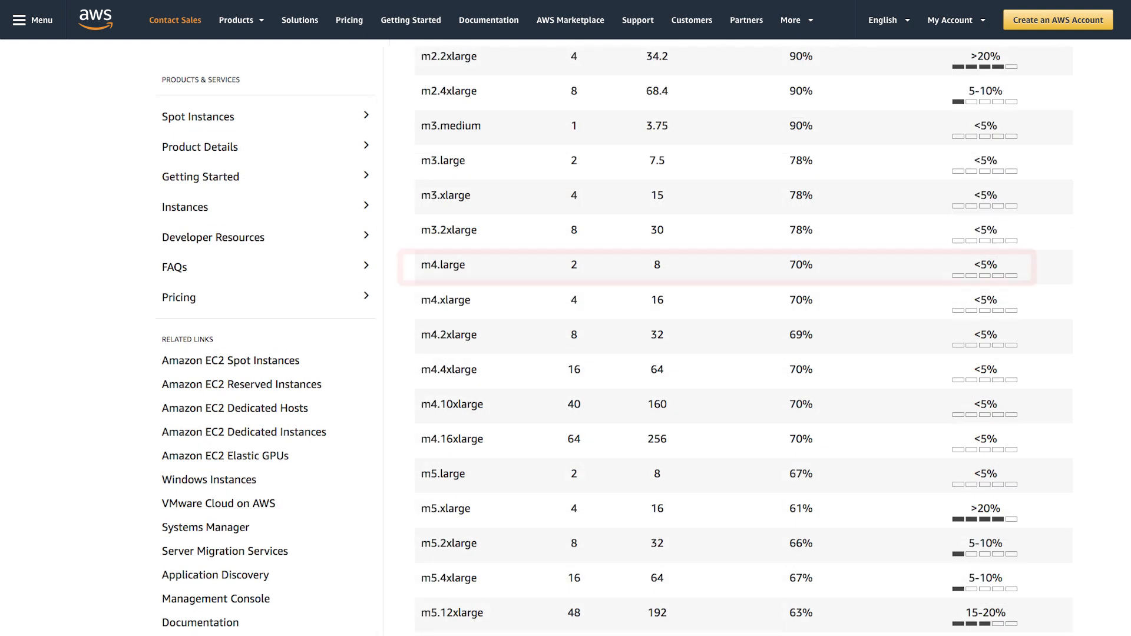